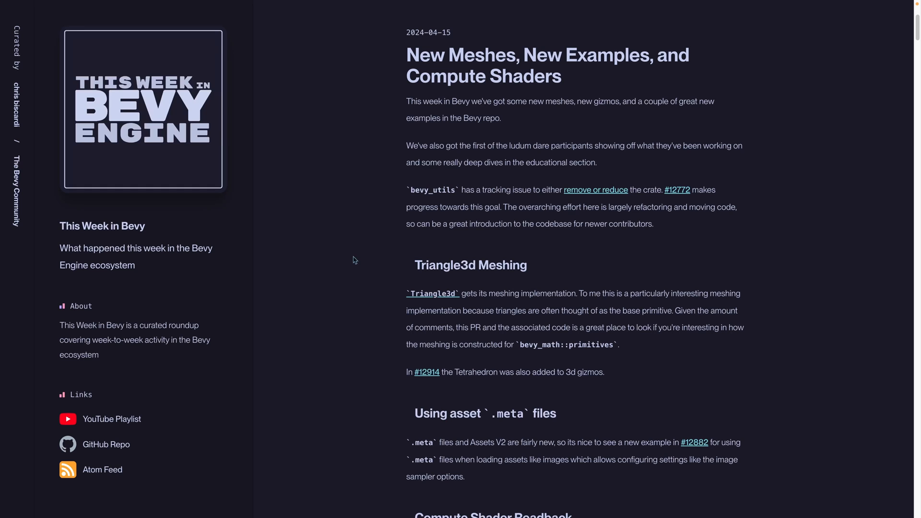
# View PR #12772, then the linked 'Remove or shrink bevy_utils #11478' tracking issue and its utility list.
pyautogui.click(595, 190)
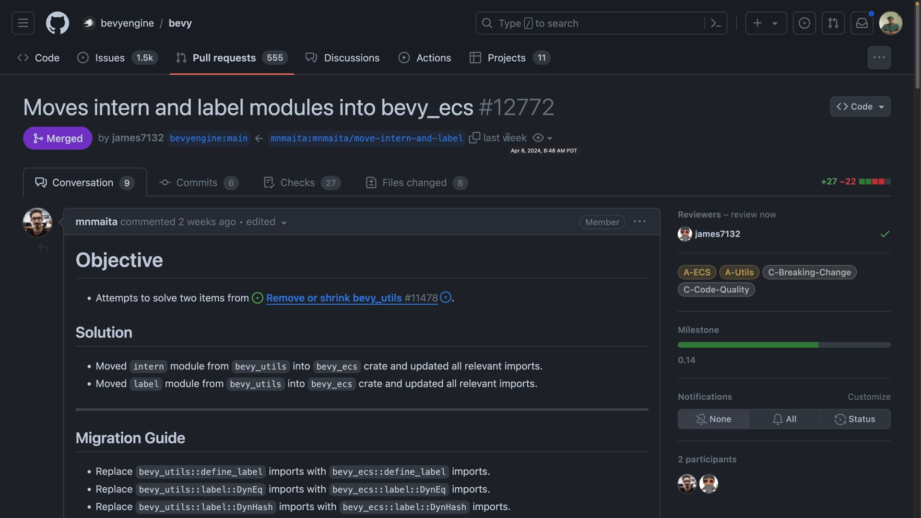
pyautogui.click(334, 297)
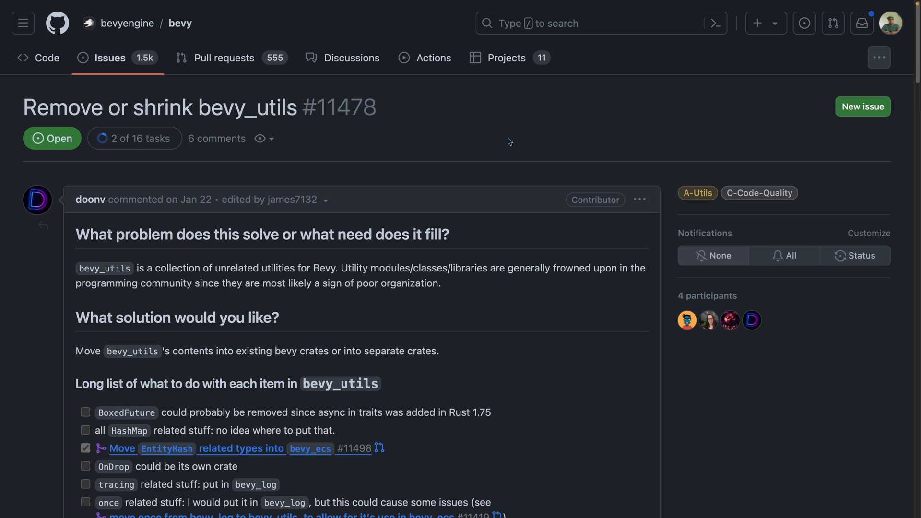
pyautogui.scroll(-3)
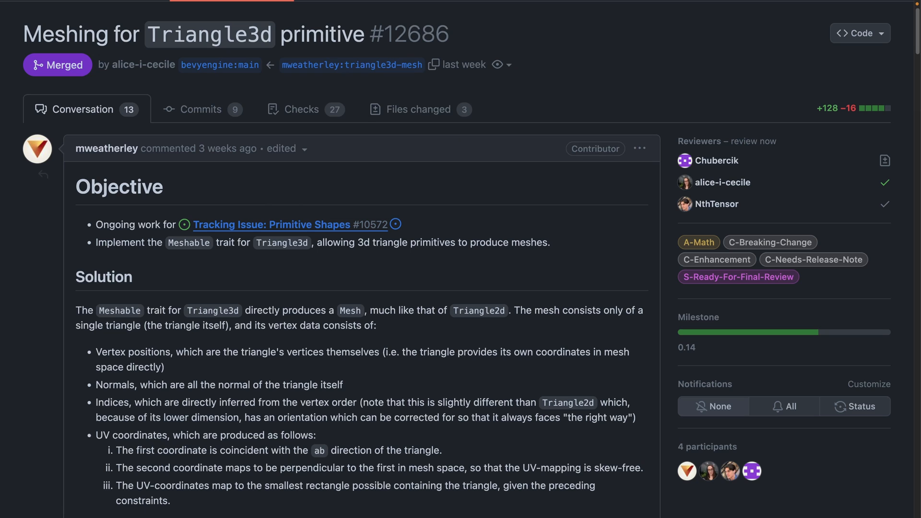
# Scroll through PR #12686's description to the gradient-coloured Triangle3d mesh screenshots.
pyautogui.scroll(-3)
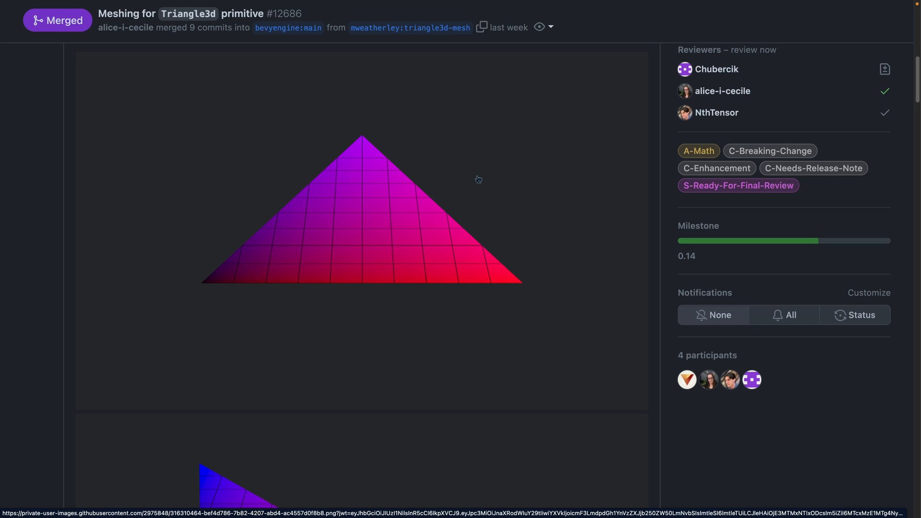
pyautogui.moveTo(495, 180)
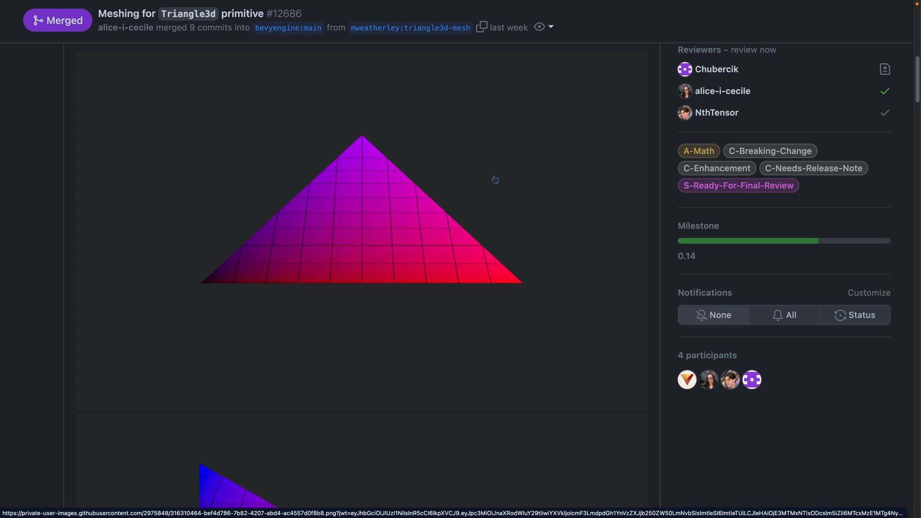
pyautogui.moveTo(357, 288)
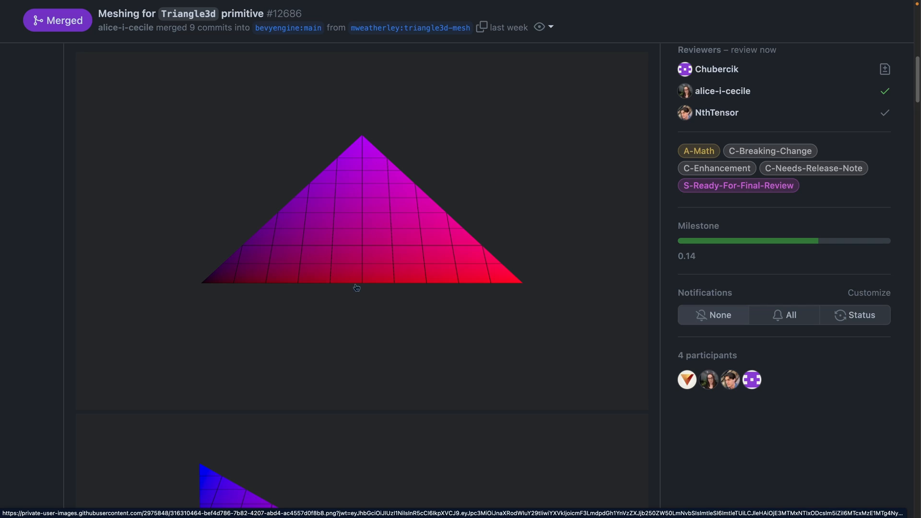
pyautogui.moveTo(345, 286)
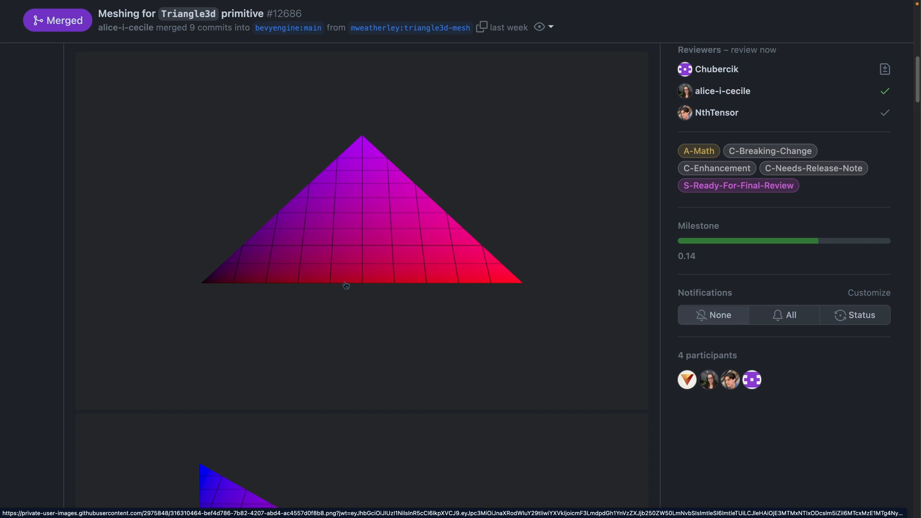
pyautogui.scroll(-3)
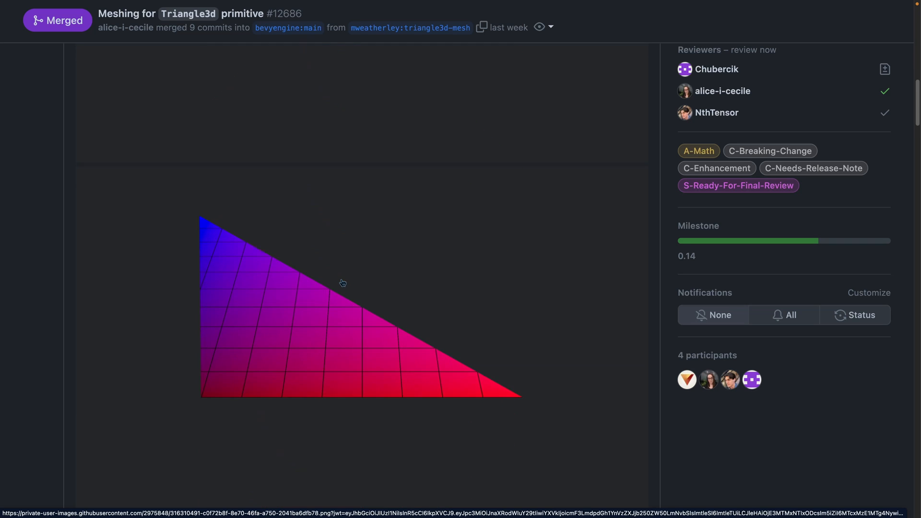
pyautogui.scroll(-3)
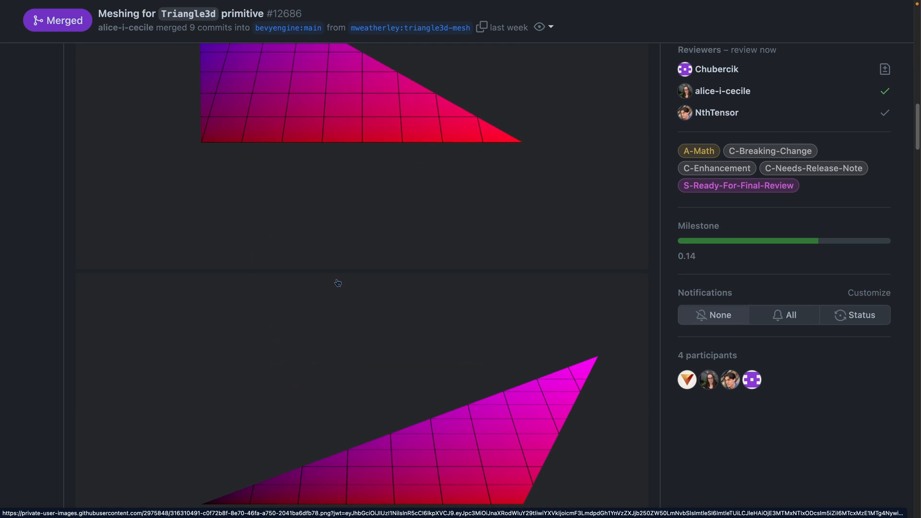
pyautogui.scroll(-3)
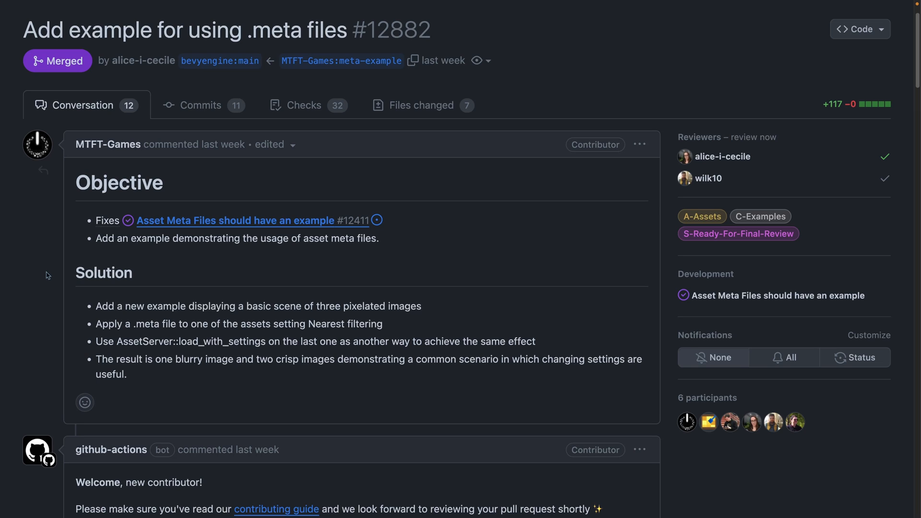
# Move from the .meta files example PR #12882 to the gpu readback example PR #12877.
pyautogui.click(420, 105)
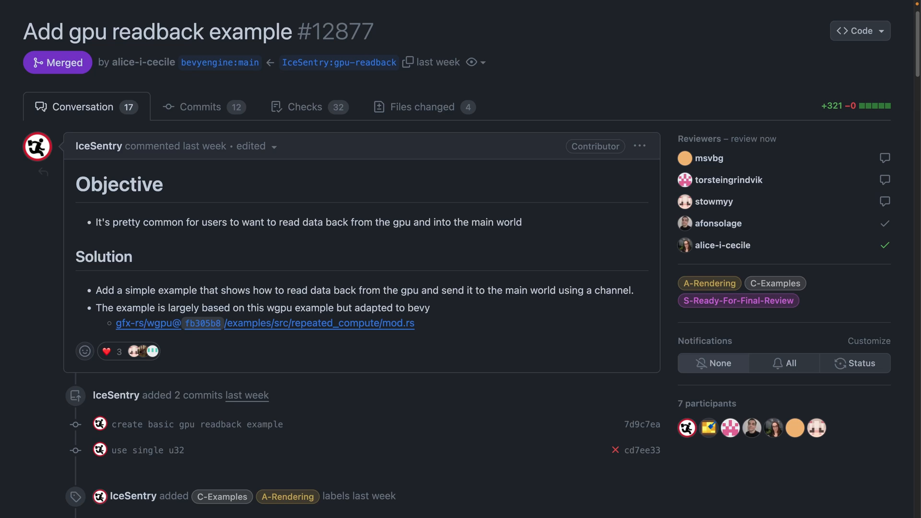
pyautogui.moveTo(177, 102)
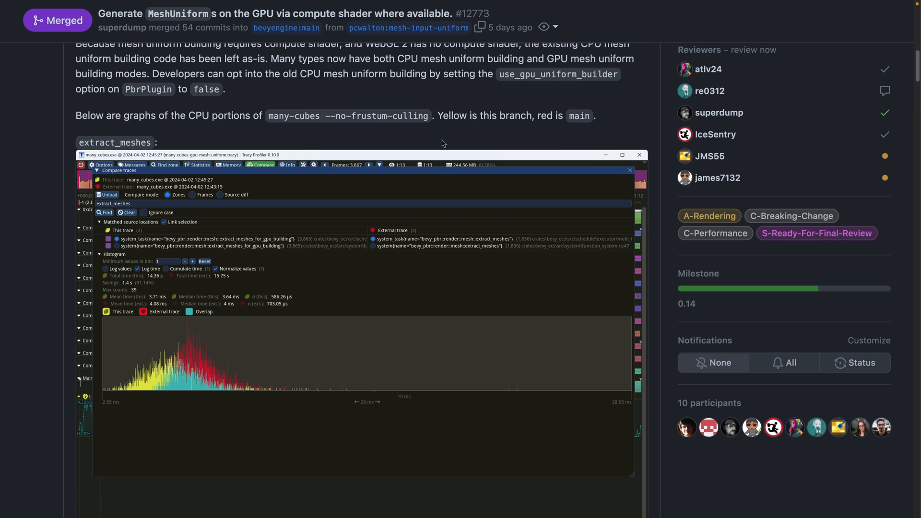
# Scroll PR #12582 down to its many_foxes Tracy profiler captures.
pyautogui.scroll(-3)
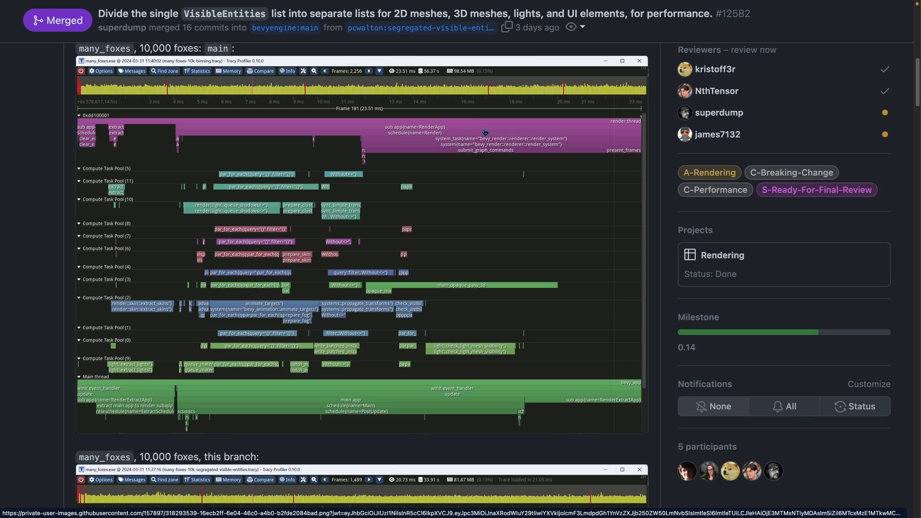
pyautogui.scroll(-3)
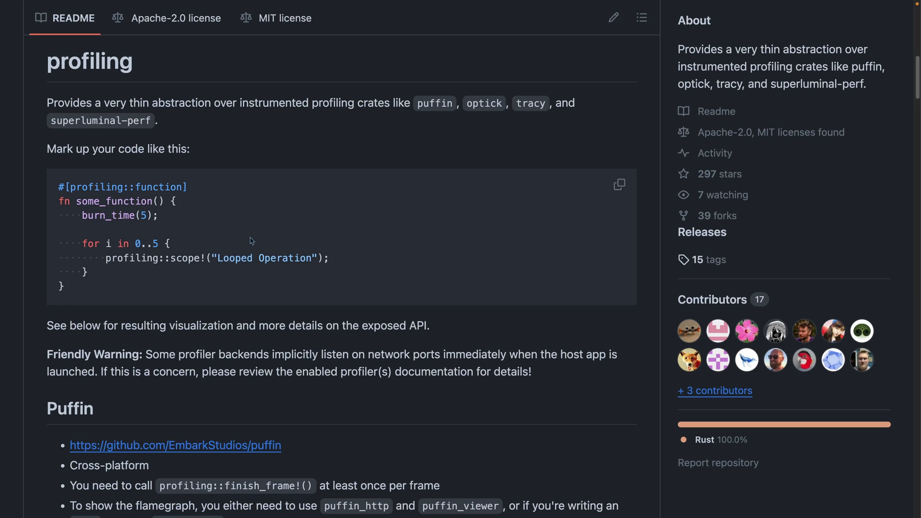
# View the profiling crate README with its puffin/optick/tracy/superluminal-perf code sample.
pyautogui.doubleClick(529, 104)
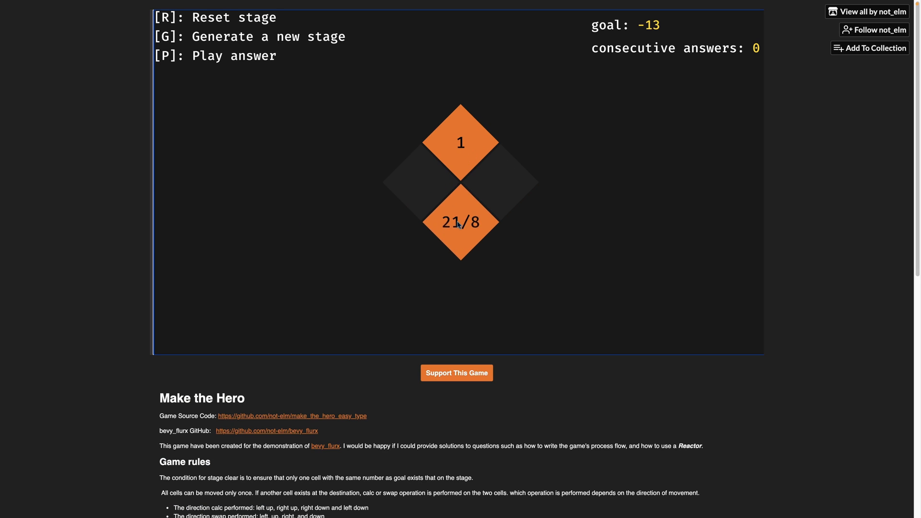
# Follow the Make the Hero page's link to the bevy_flurx GitHub repository.
pyautogui.click(267, 431)
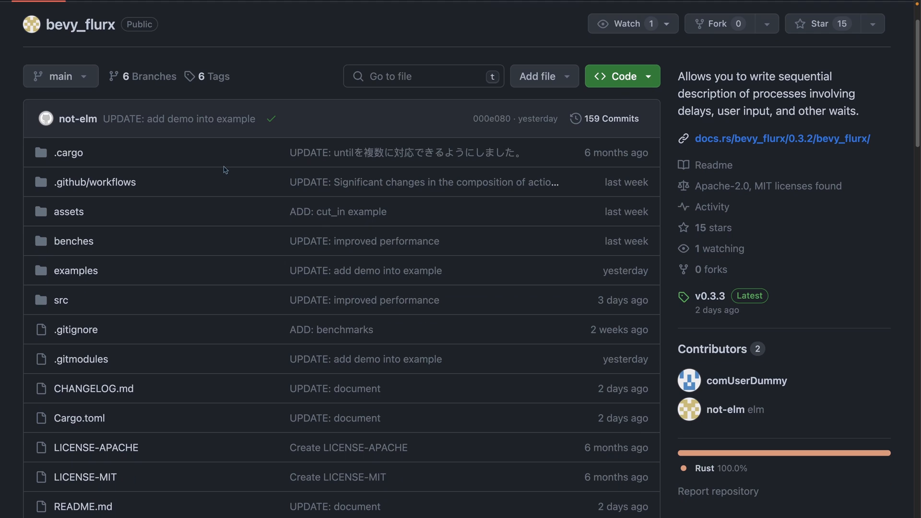
pyautogui.moveTo(240, 174)
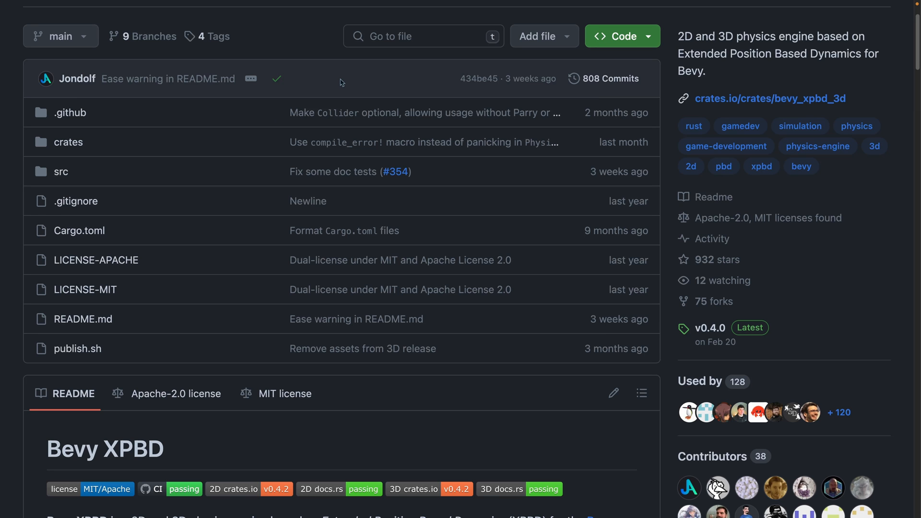
pyautogui.moveTo(296, 99)
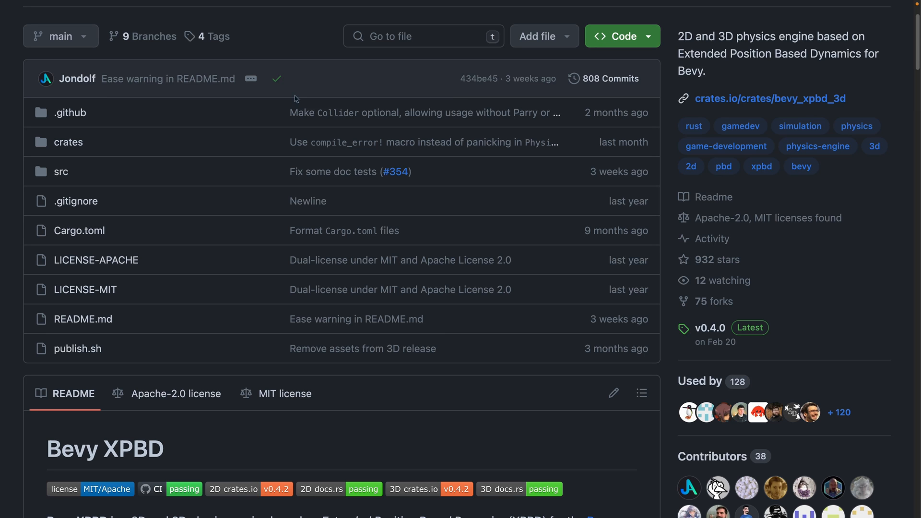
# Scroll the Solver2D blog post and find its occurrences of 'tgs'.
pyautogui.scroll(-3)
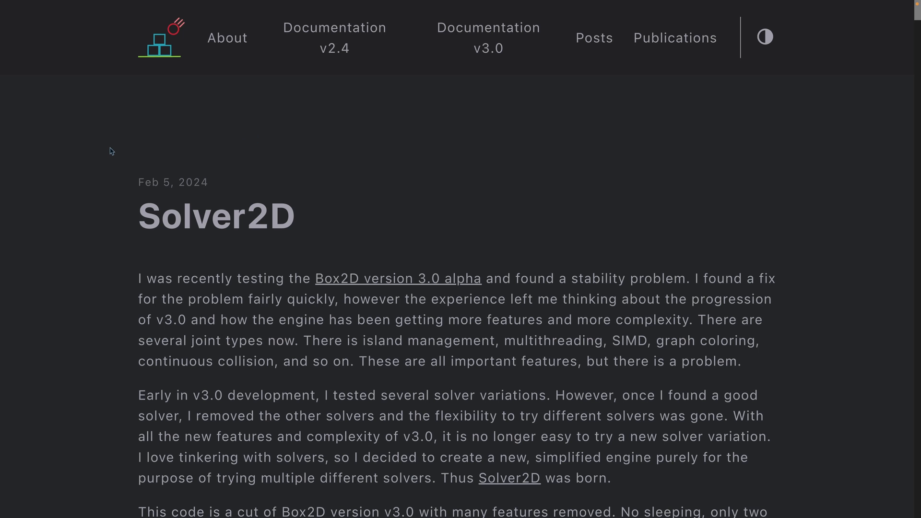
pyautogui.write('tgs')
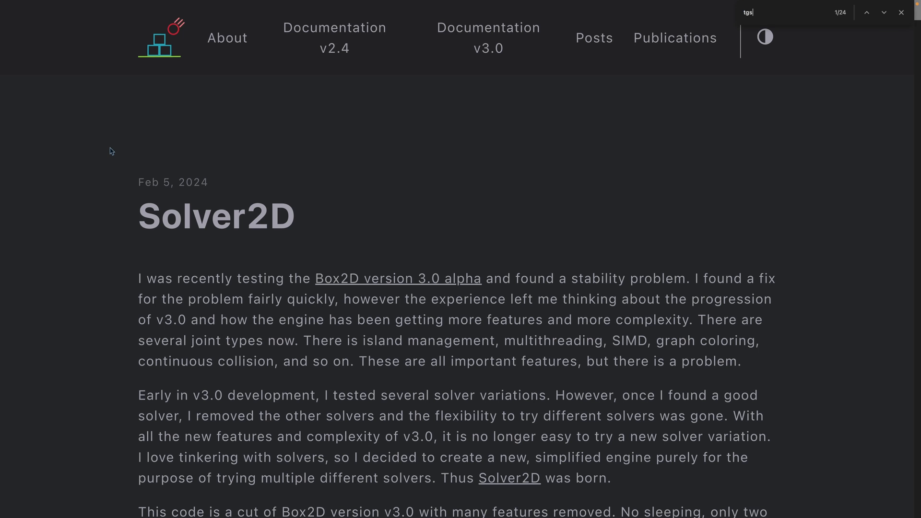
pyautogui.scroll(-3)
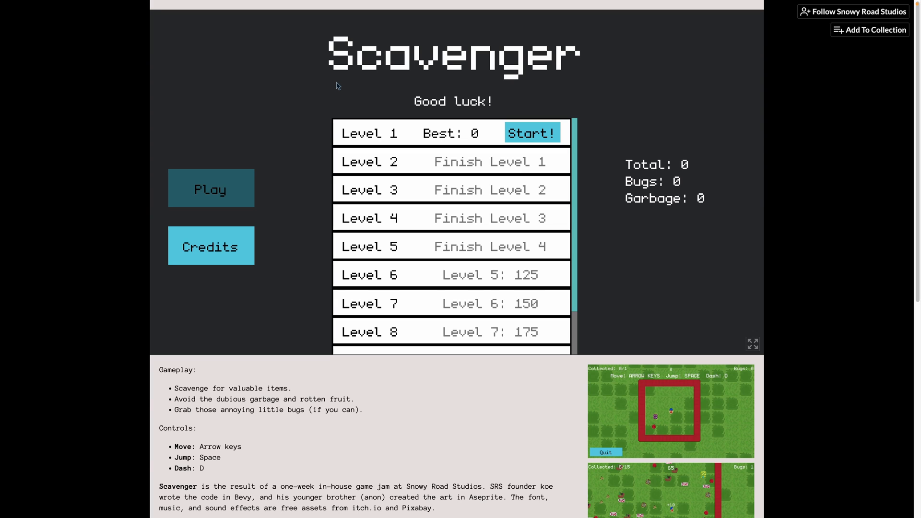
# Play Scavenger's Level 1 to completion and start the larger level with bugs and garbage.
pyautogui.click(530, 133)
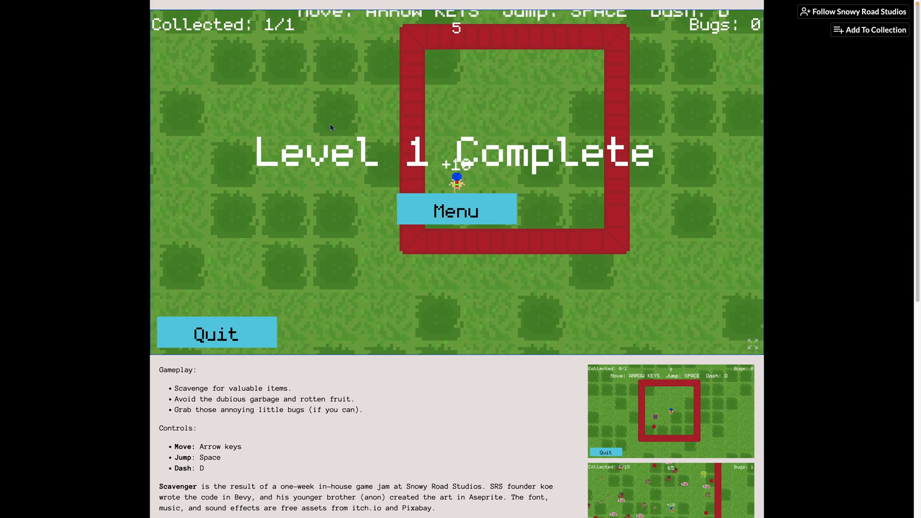
pyautogui.click(457, 209)
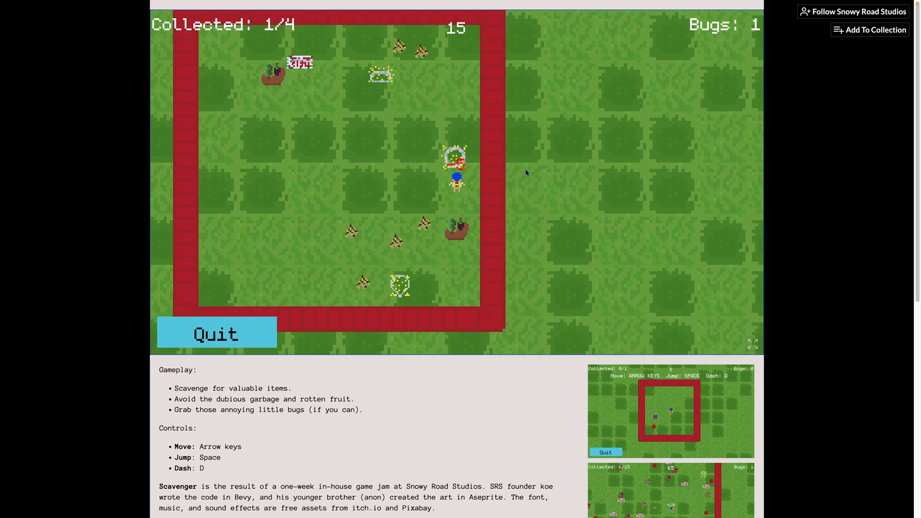
pyautogui.scroll(-3)
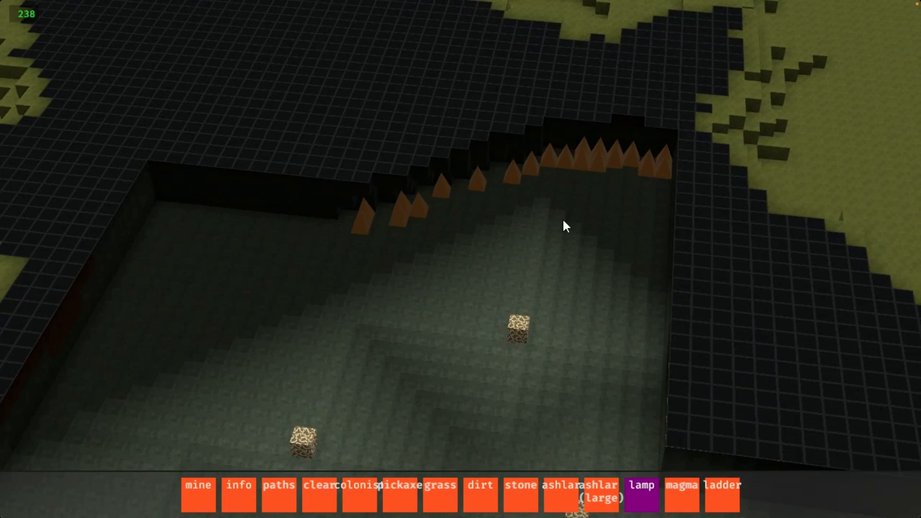
# Play the voxel colony game's demo footage showing the dug-out pit and mine/dirt/stone/lamp build options.
pyautogui.click(240, 485)
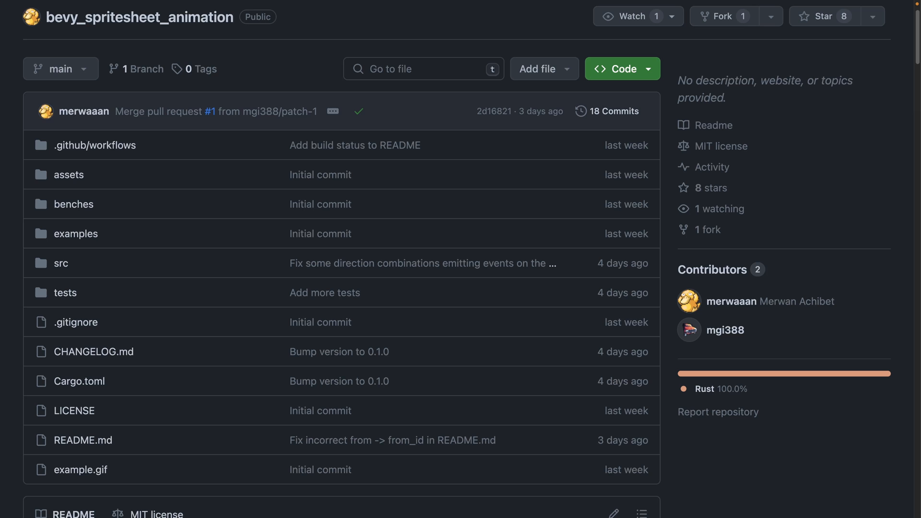
# Read the bevy_spritesheet_animation README through Features, Quick start and the clips-as-assets advice.
pyautogui.scroll(-3)
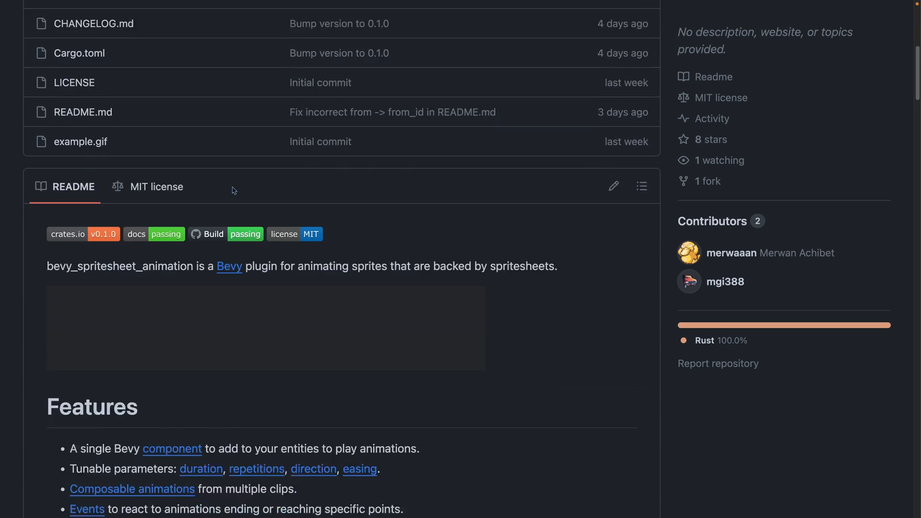
pyautogui.scroll(-3)
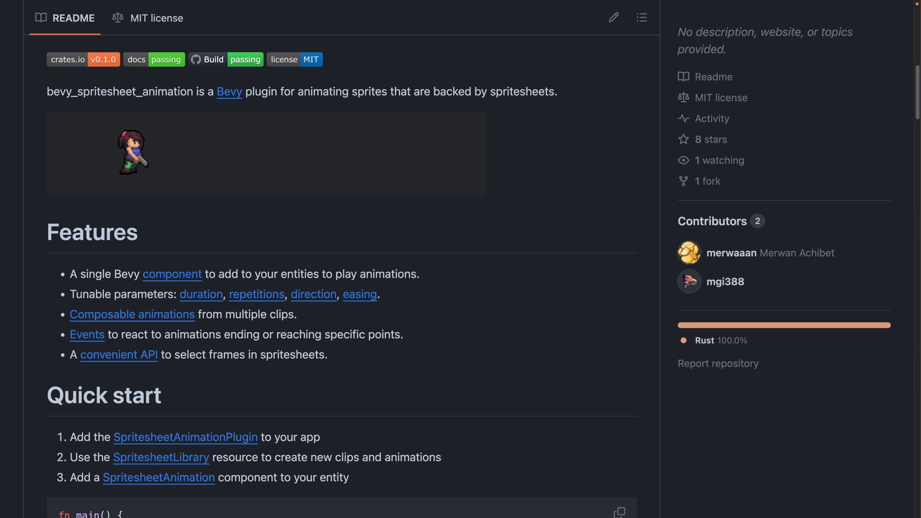
pyautogui.scroll(-3)
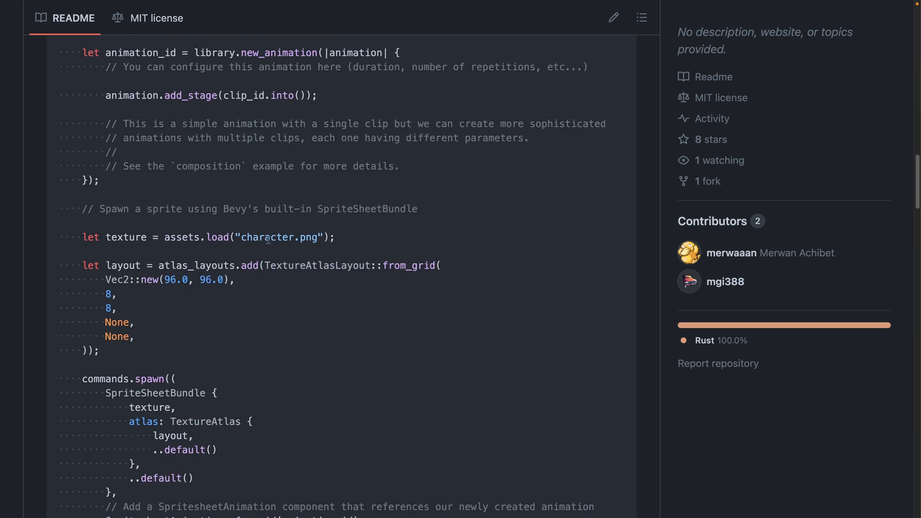
pyautogui.scroll(-3)
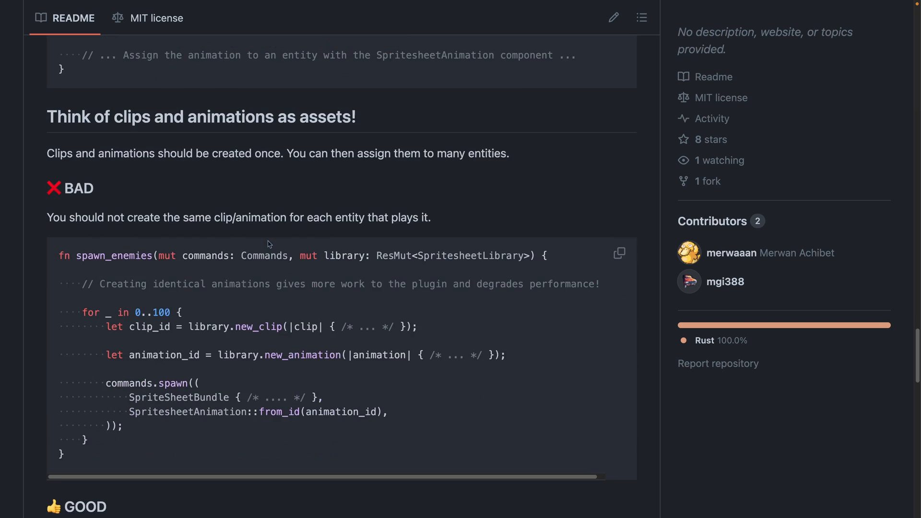
pyautogui.scroll(-3)
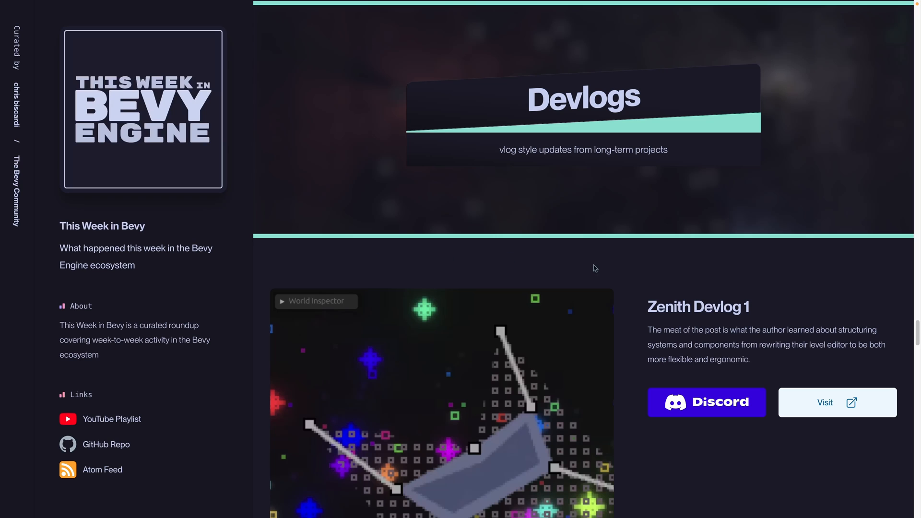
# Scroll past the Zenith Devlog 1 and Committing to Bevy devlogs to the Educational iPhone-from-Linux post.
pyautogui.scroll(-3)
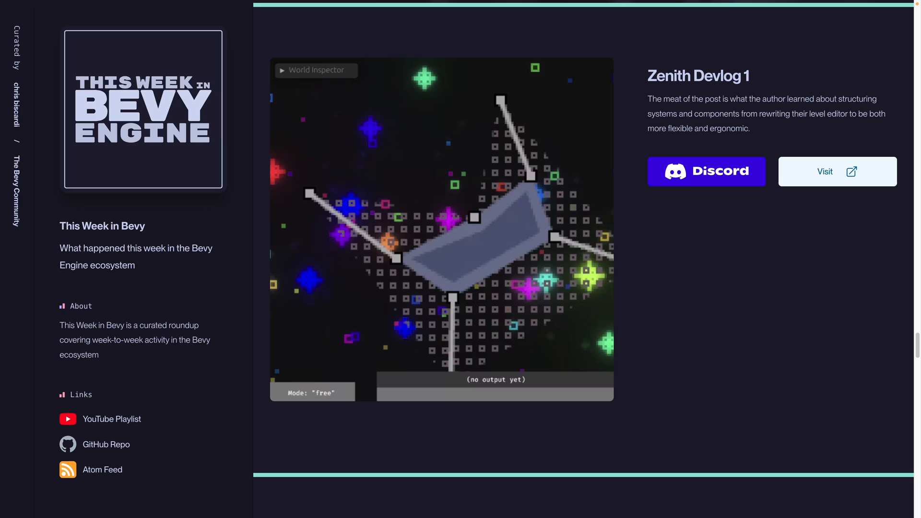
pyautogui.scroll(-3)
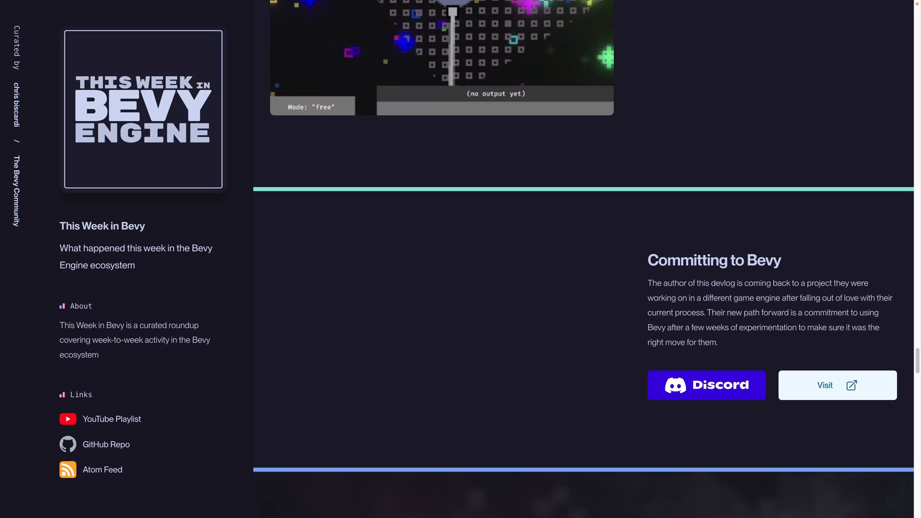
pyautogui.scroll(-3)
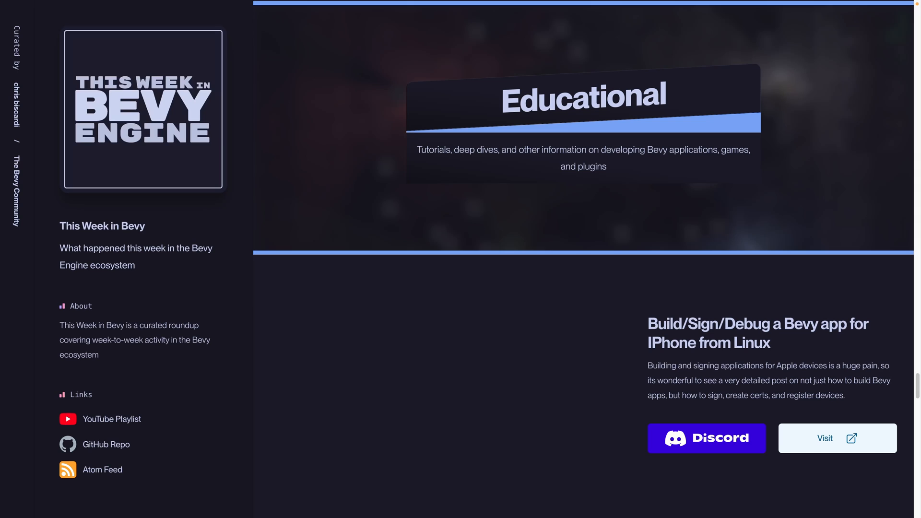
pyautogui.click(836, 438)
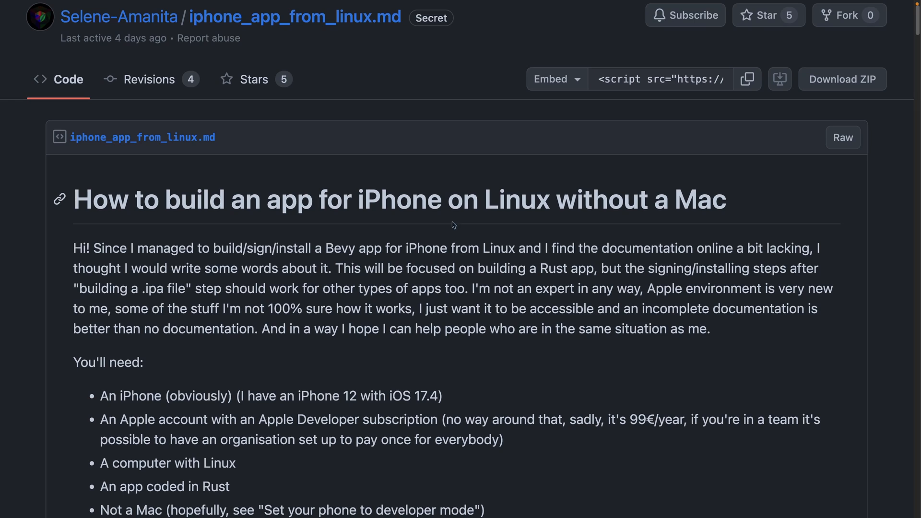
# Scroll the iphone_app_from_linux.md gist through Preparation and Tools down to the Step by step build instructions.
pyautogui.scroll(-3)
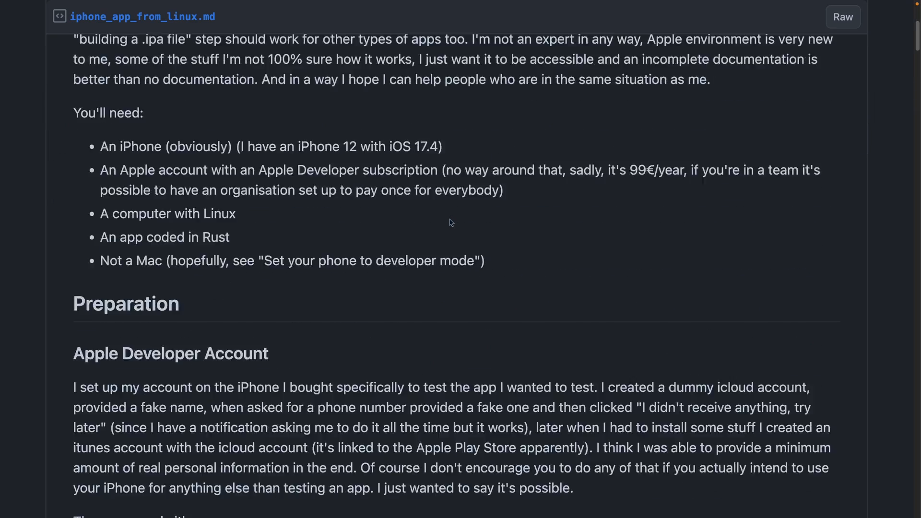
pyautogui.scroll(-3)
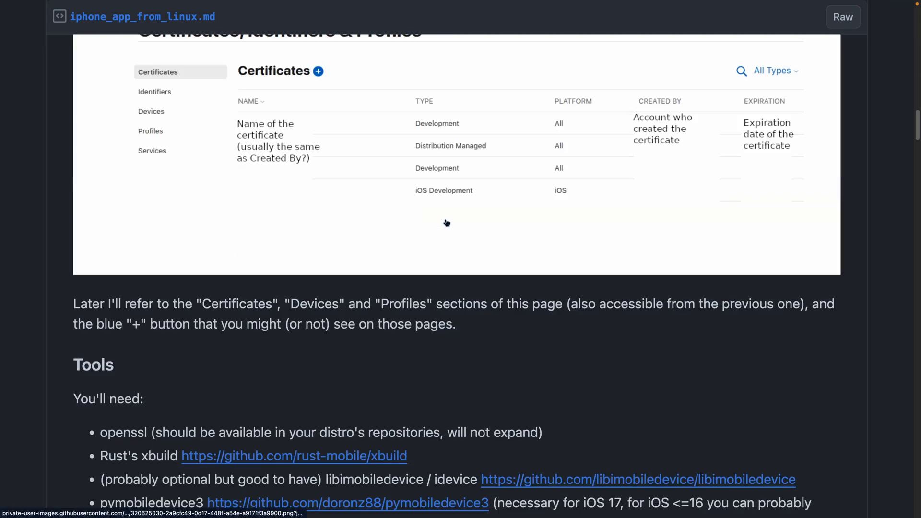
pyautogui.scroll(-3)
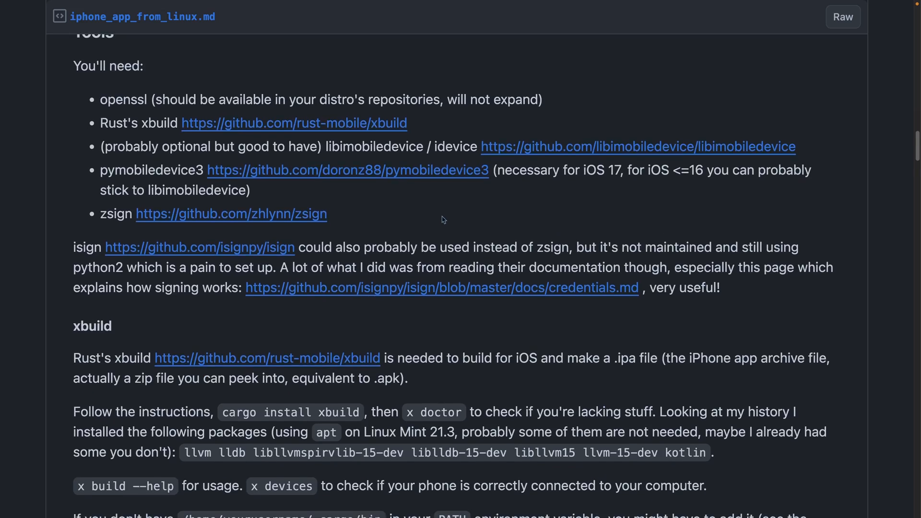
pyautogui.scroll(-3)
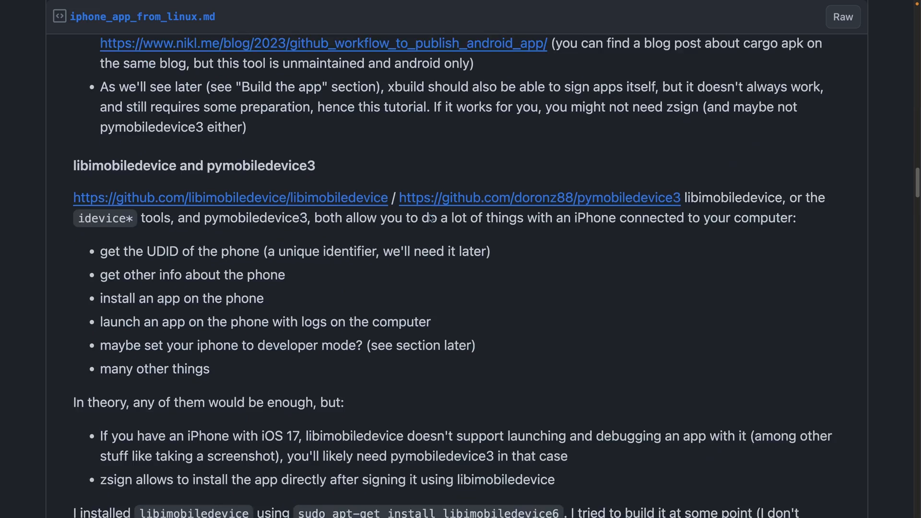
pyautogui.scroll(-3)
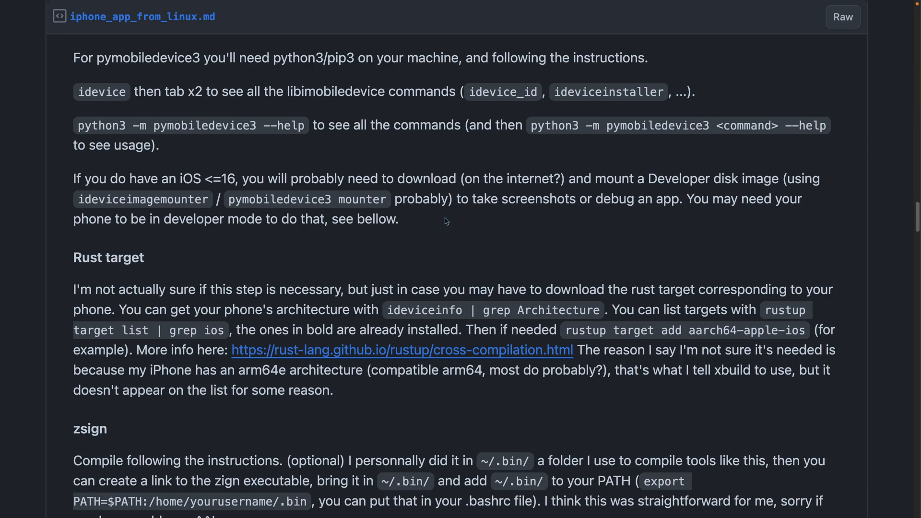
pyautogui.scroll(-3)
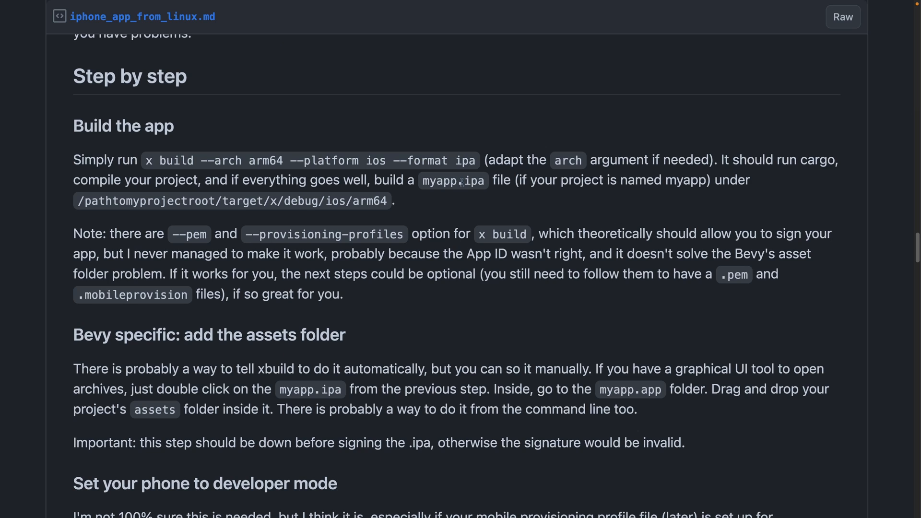
pyautogui.scroll(-3)
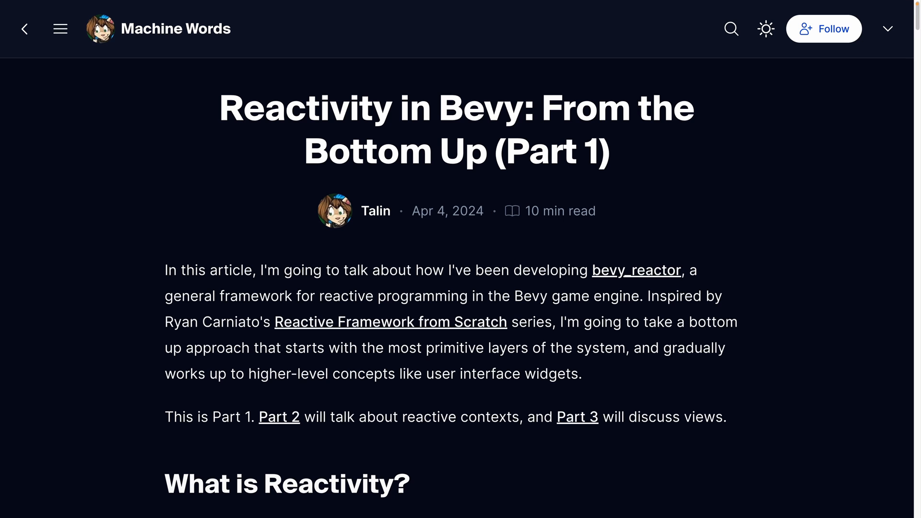
# Follow the link to Reactivity in Bevy: From the Bottom Up (Part 1) on Machine Words.
pyautogui.click(636, 270)
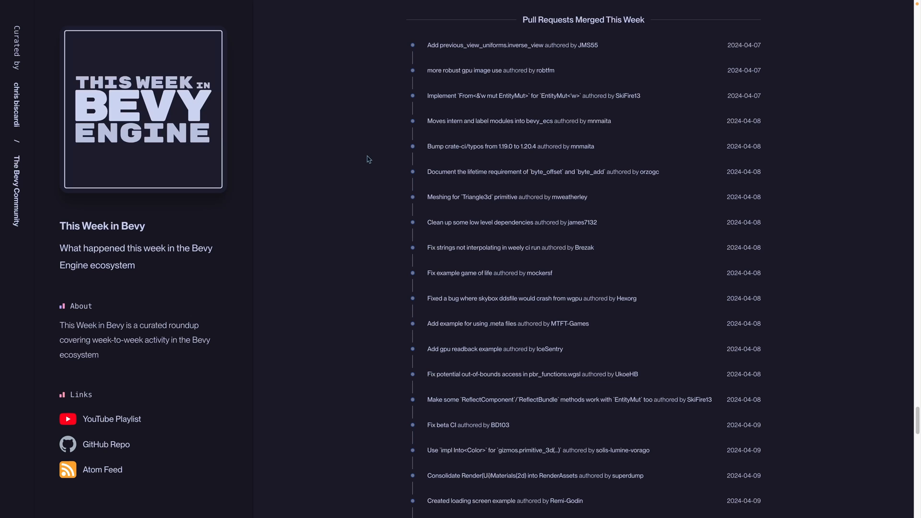
pyautogui.moveTo(373, 156)
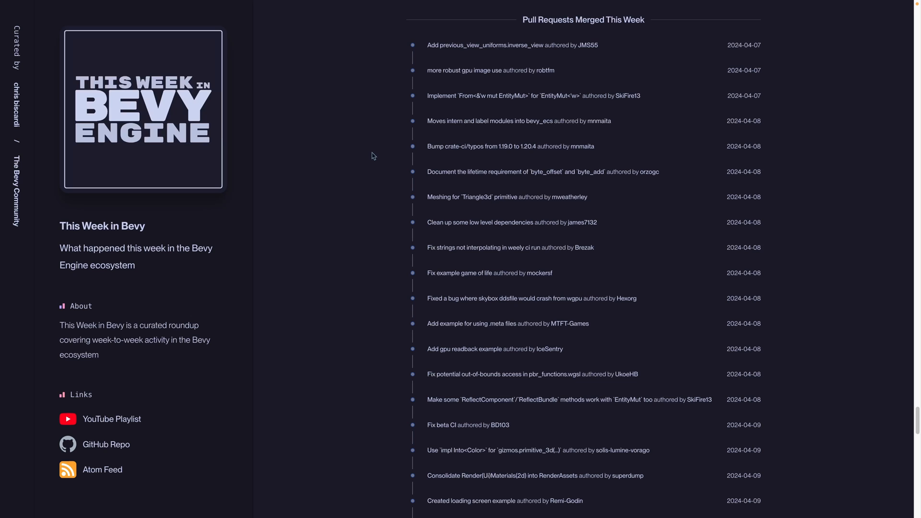
# Scroll past the Pull Requests Merged, Pull Requests Opened and Issues Opened lists to the Showcase section.
pyautogui.scroll(-3)
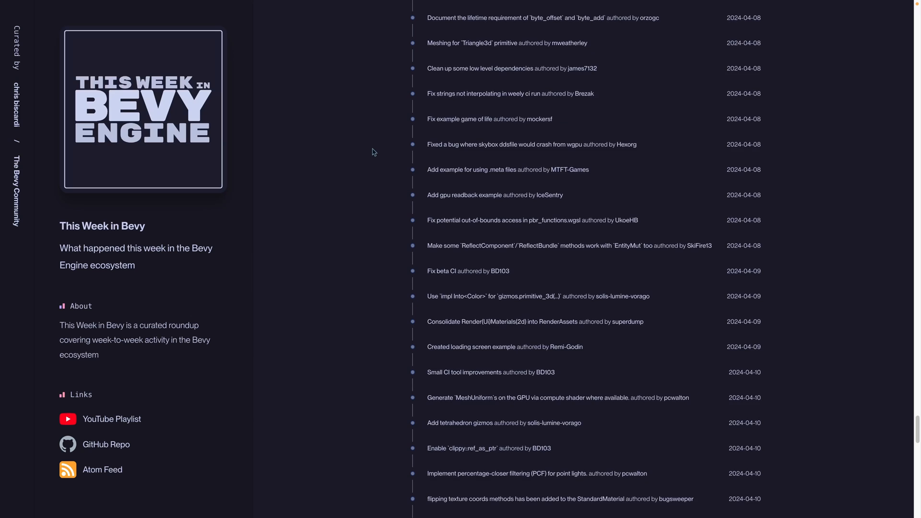
pyautogui.scroll(-3)
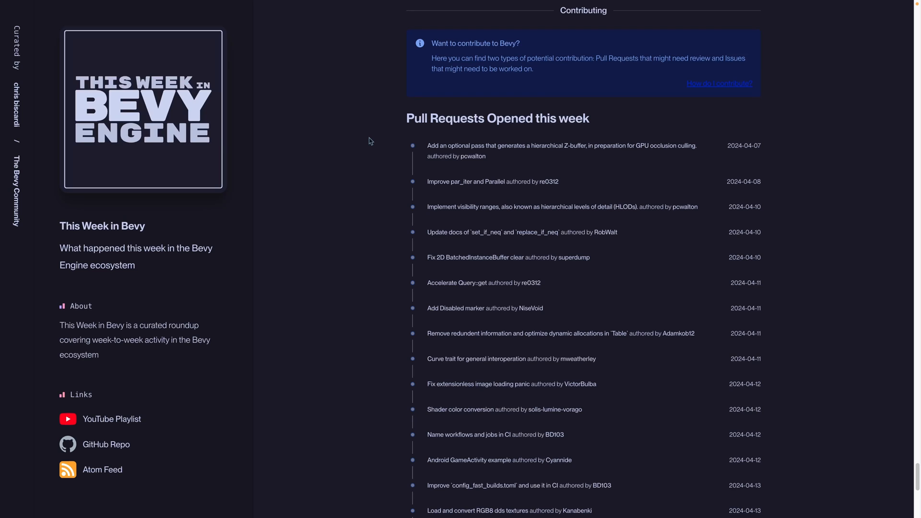
pyautogui.moveTo(367, 136)
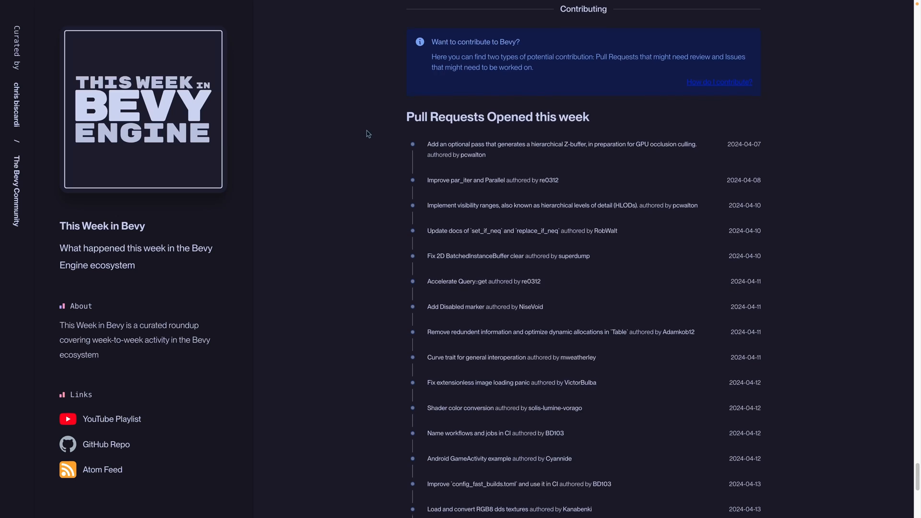
pyautogui.scroll(-3)
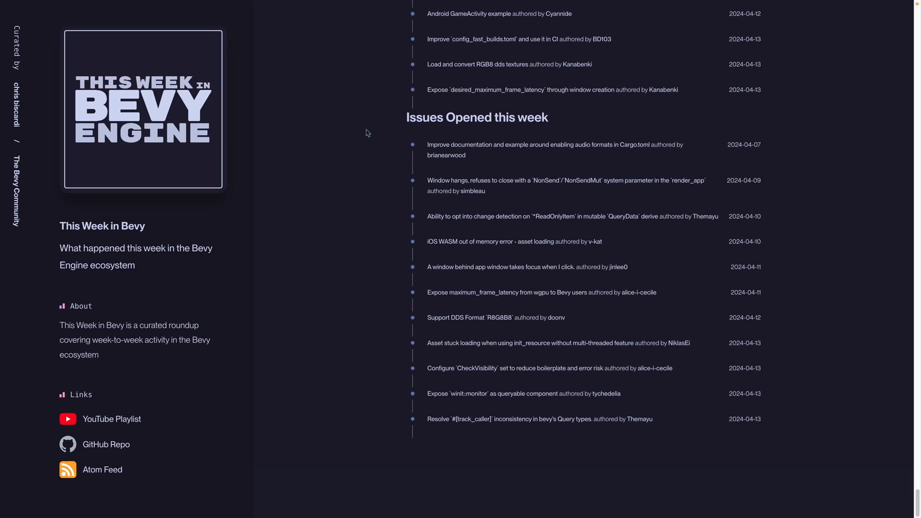
pyautogui.scroll(-3)
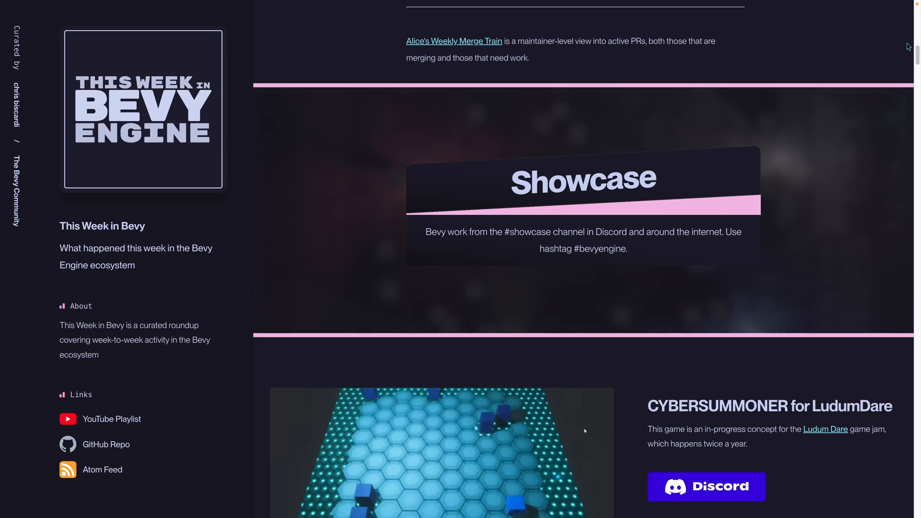
# Scroll the Showcase past CYBERSUMMONER and Asteroids down to the bevy_flurx demo entry.
pyautogui.scroll(-3)
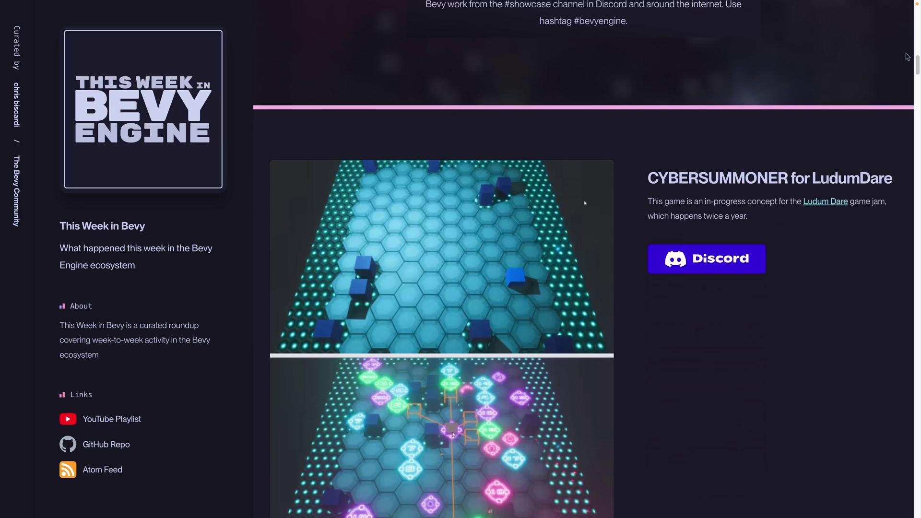
pyautogui.scroll(-3)
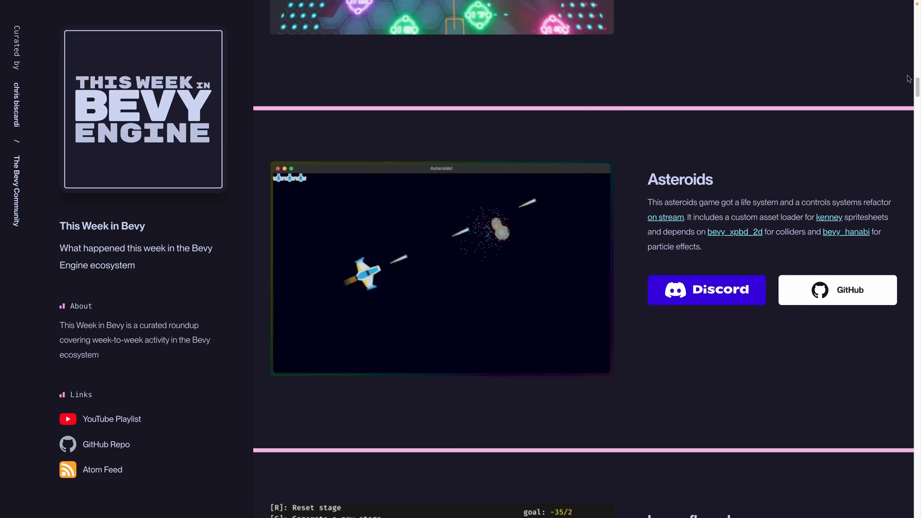
pyautogui.scroll(-3)
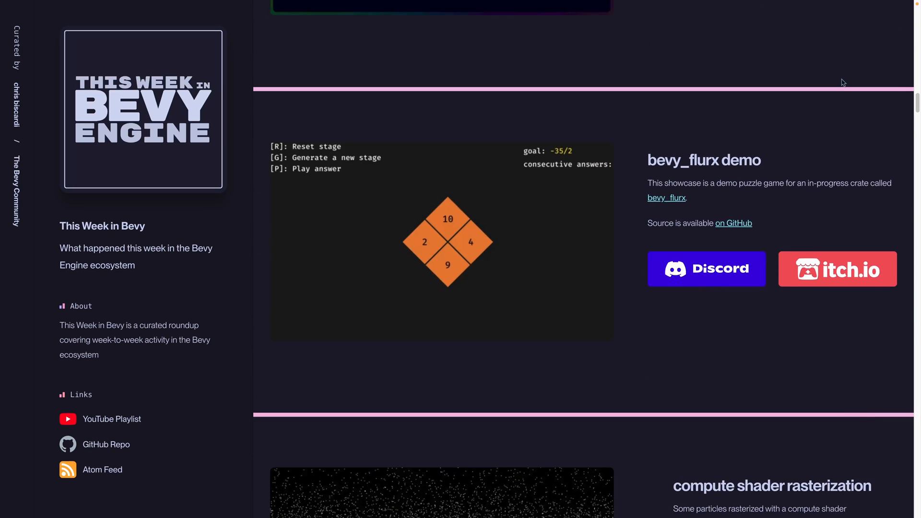